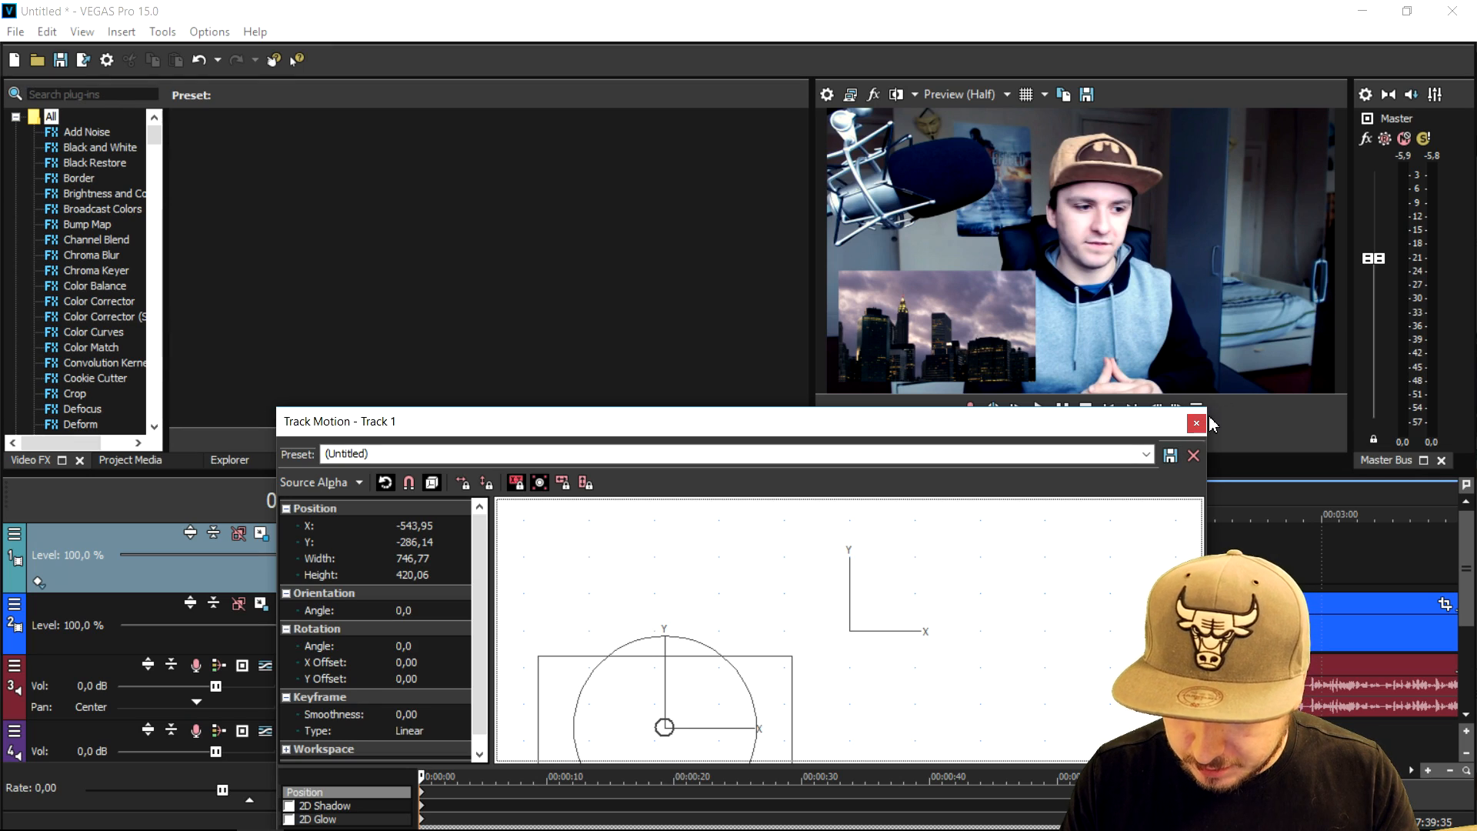
# Close the Track Motion window for Track 1, leaving the facecam video and audio tracks
pyautogui.click(1196, 421)
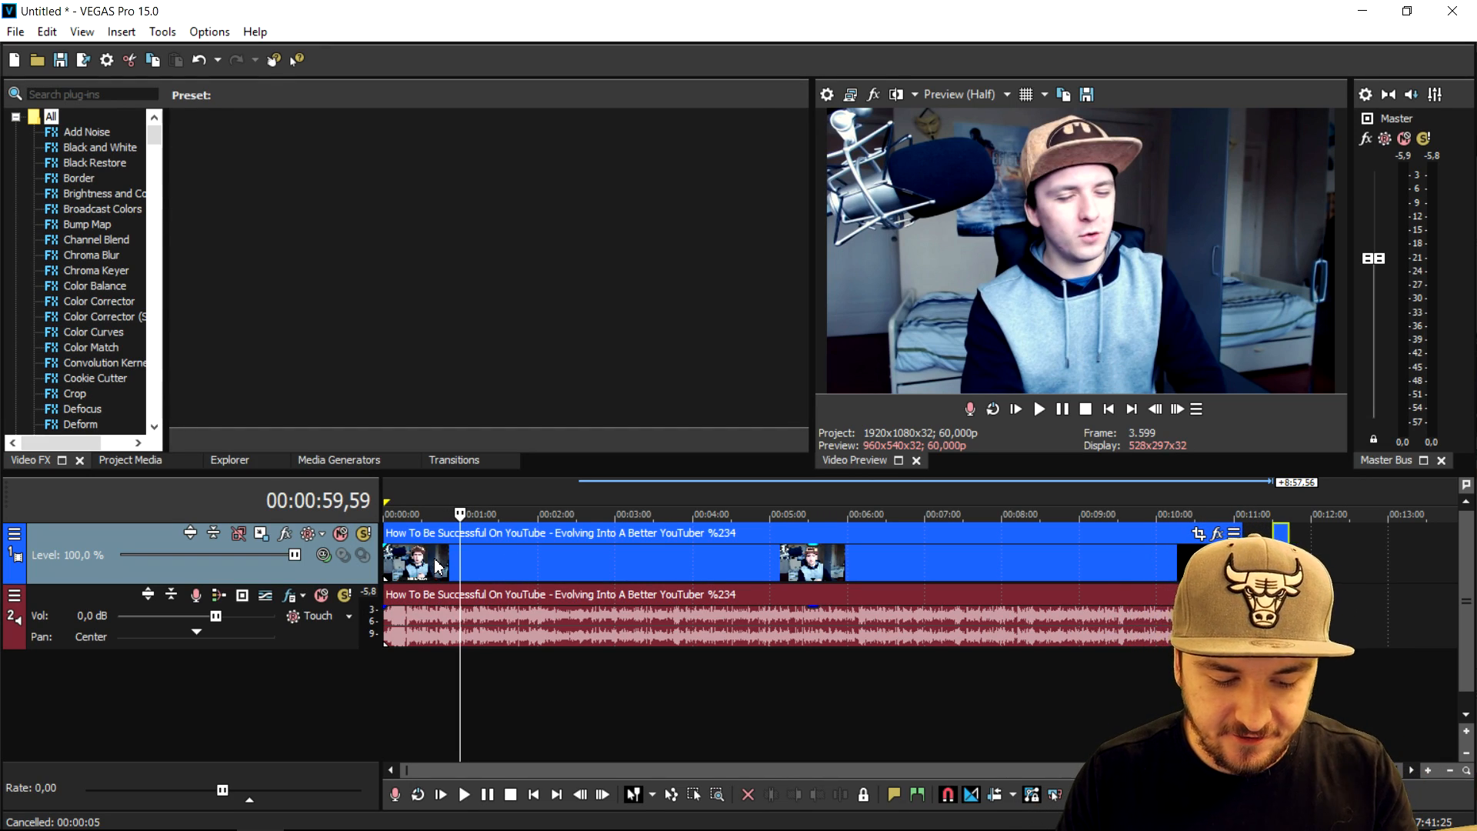
# Insert an empty video track above the facecam and bring up its Track Motion settings
pyautogui.click(514, 563)
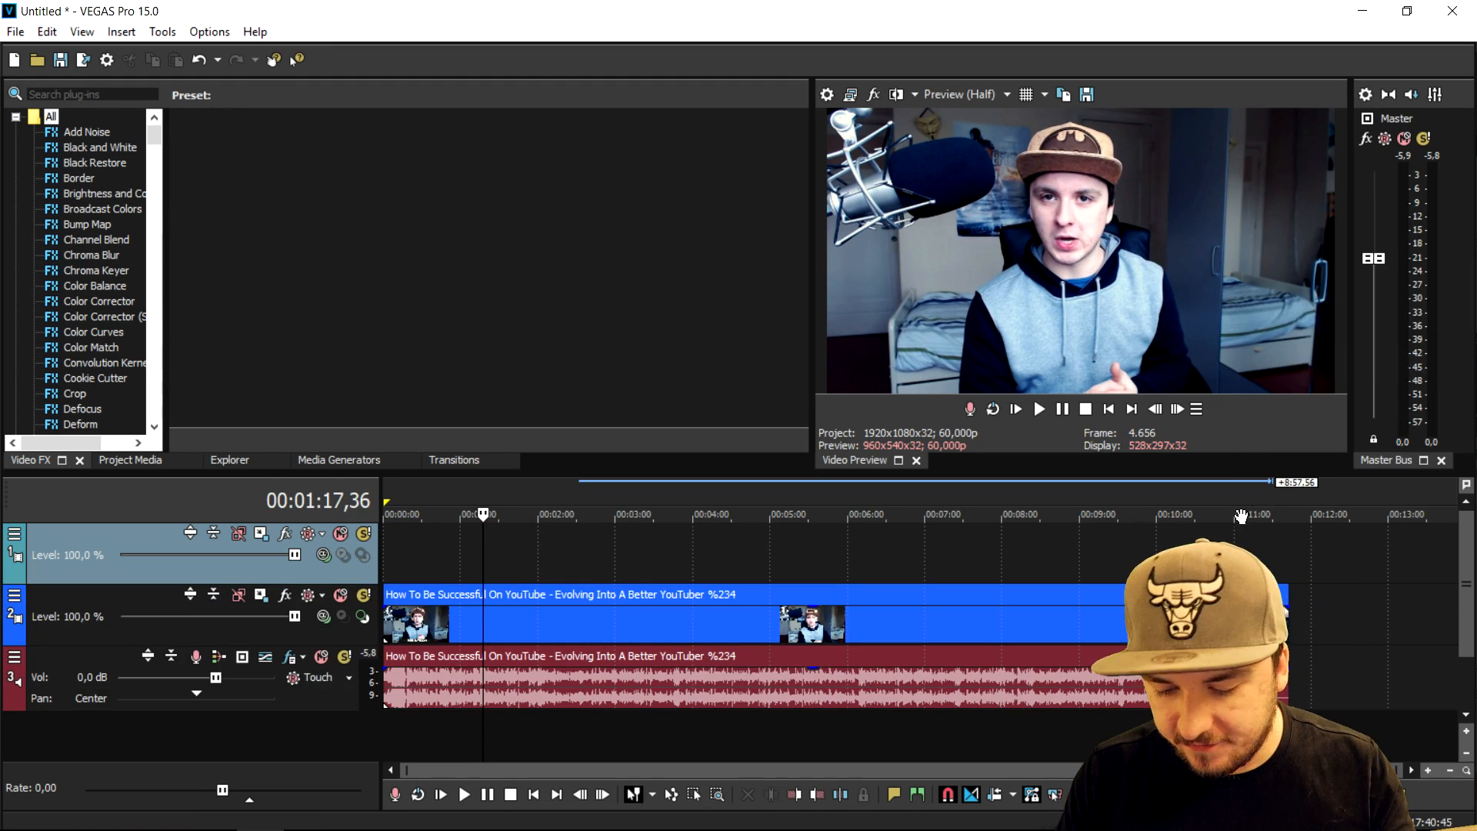
pyautogui.click(483, 514)
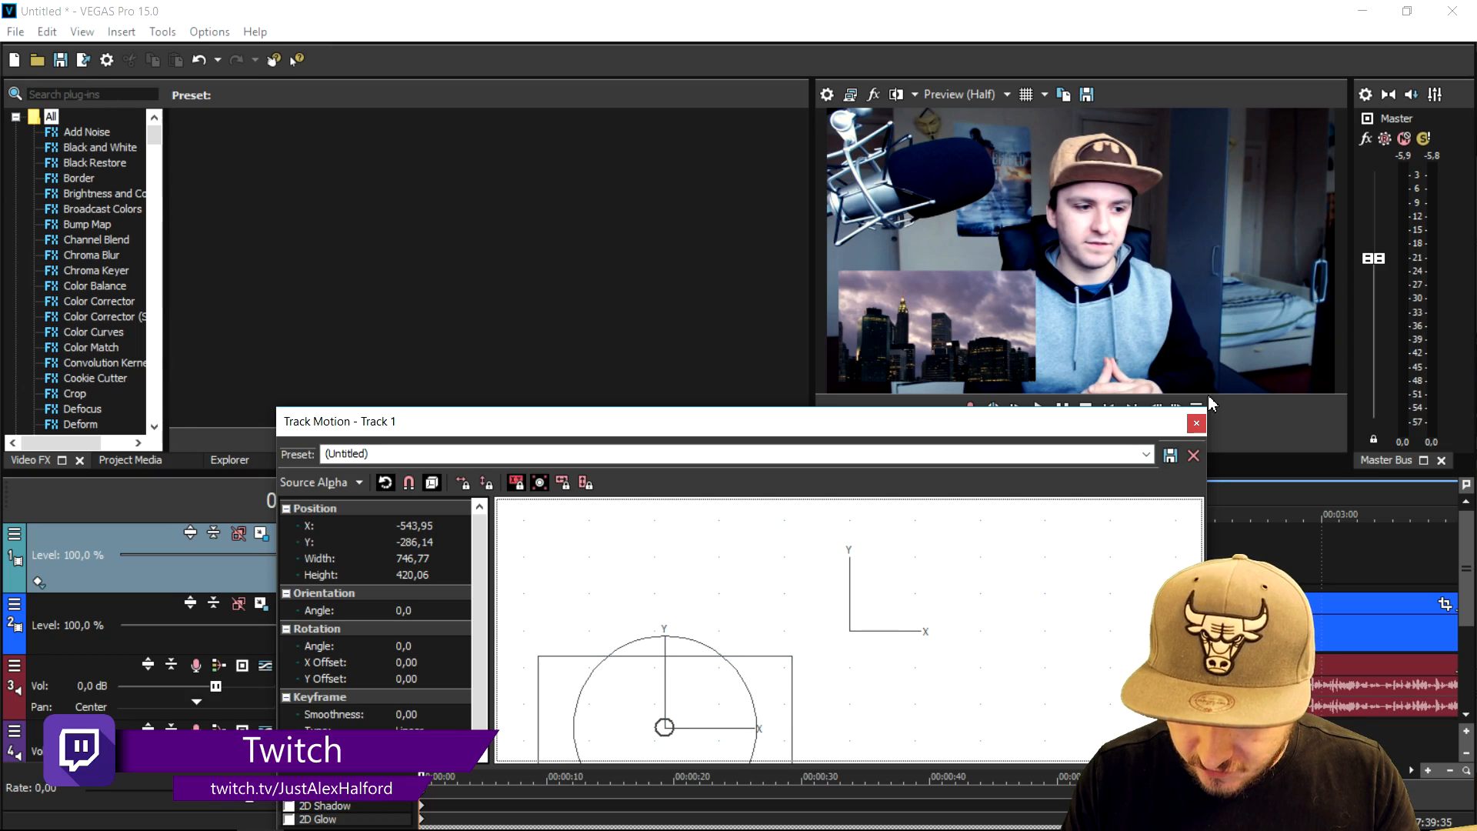
# Close Track Motion with the skyline inset positioned in the upper right over the facecam
pyautogui.click(1194, 421)
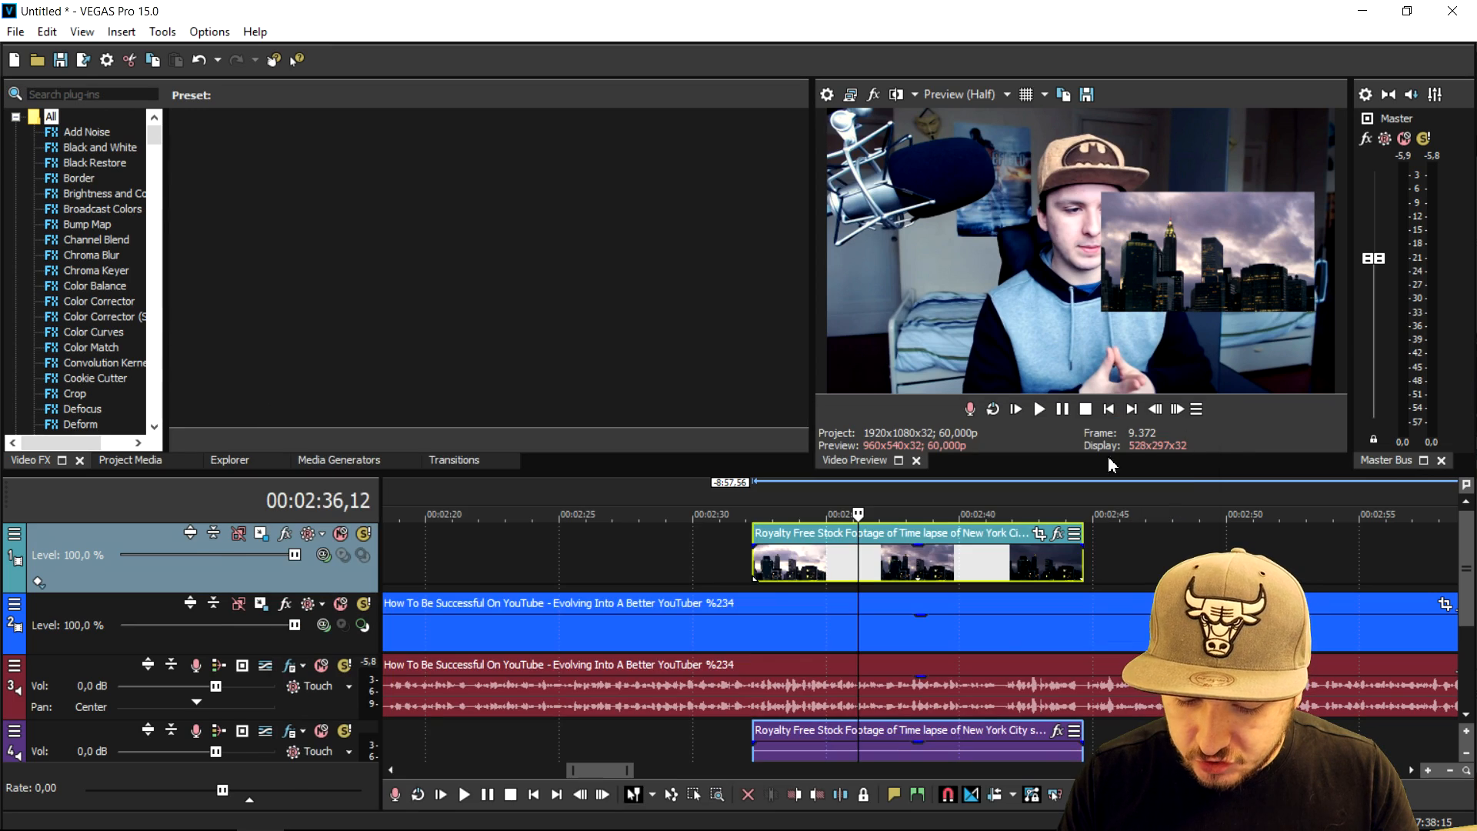
# Shrink the facecam frame to a left-side inset via Track Motion and play the side-by-side result
pyautogui.click(261, 603)
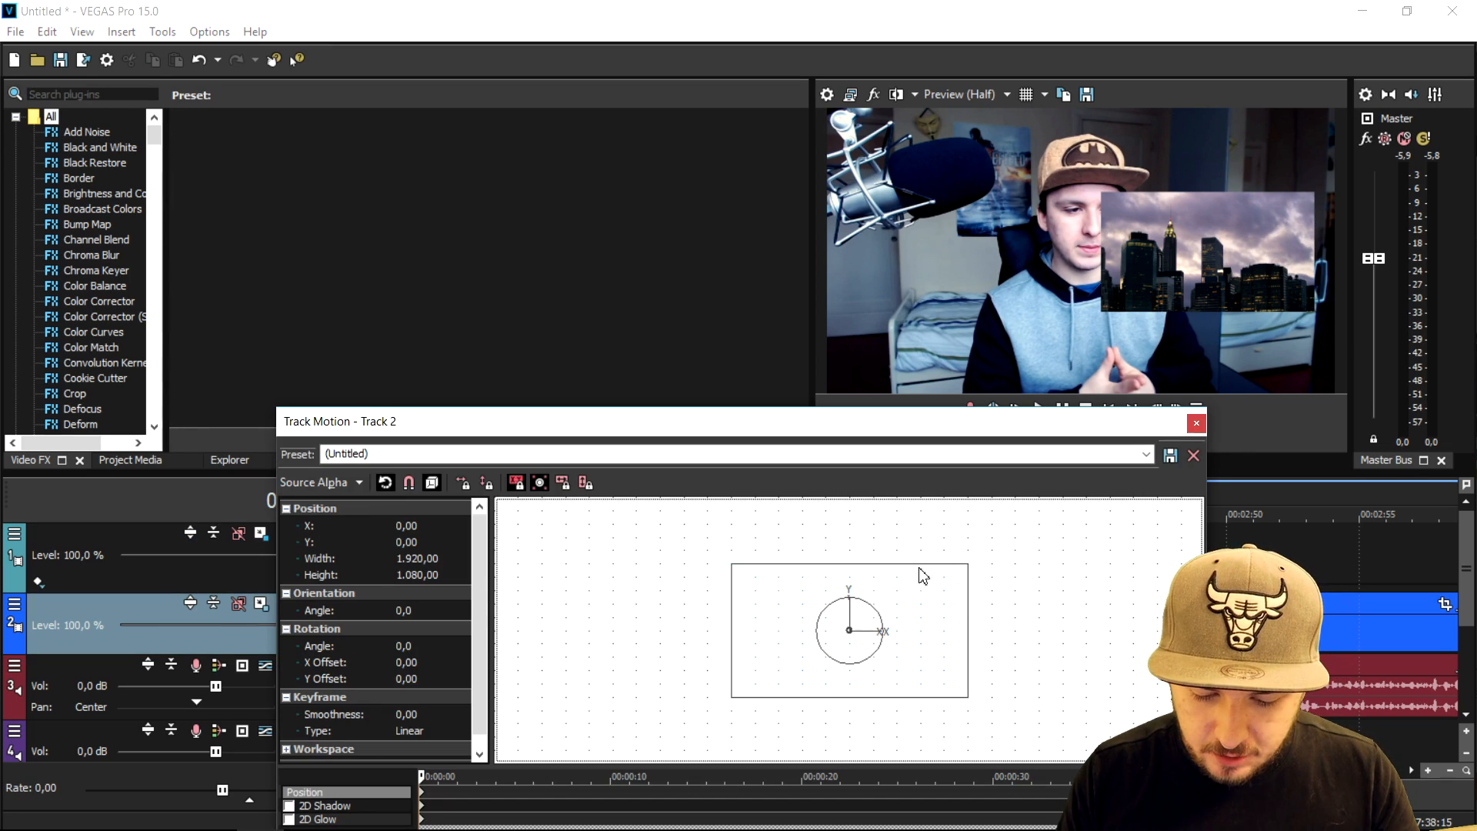
pyautogui.moveTo(966, 565); pyautogui.dragTo(904, 597)
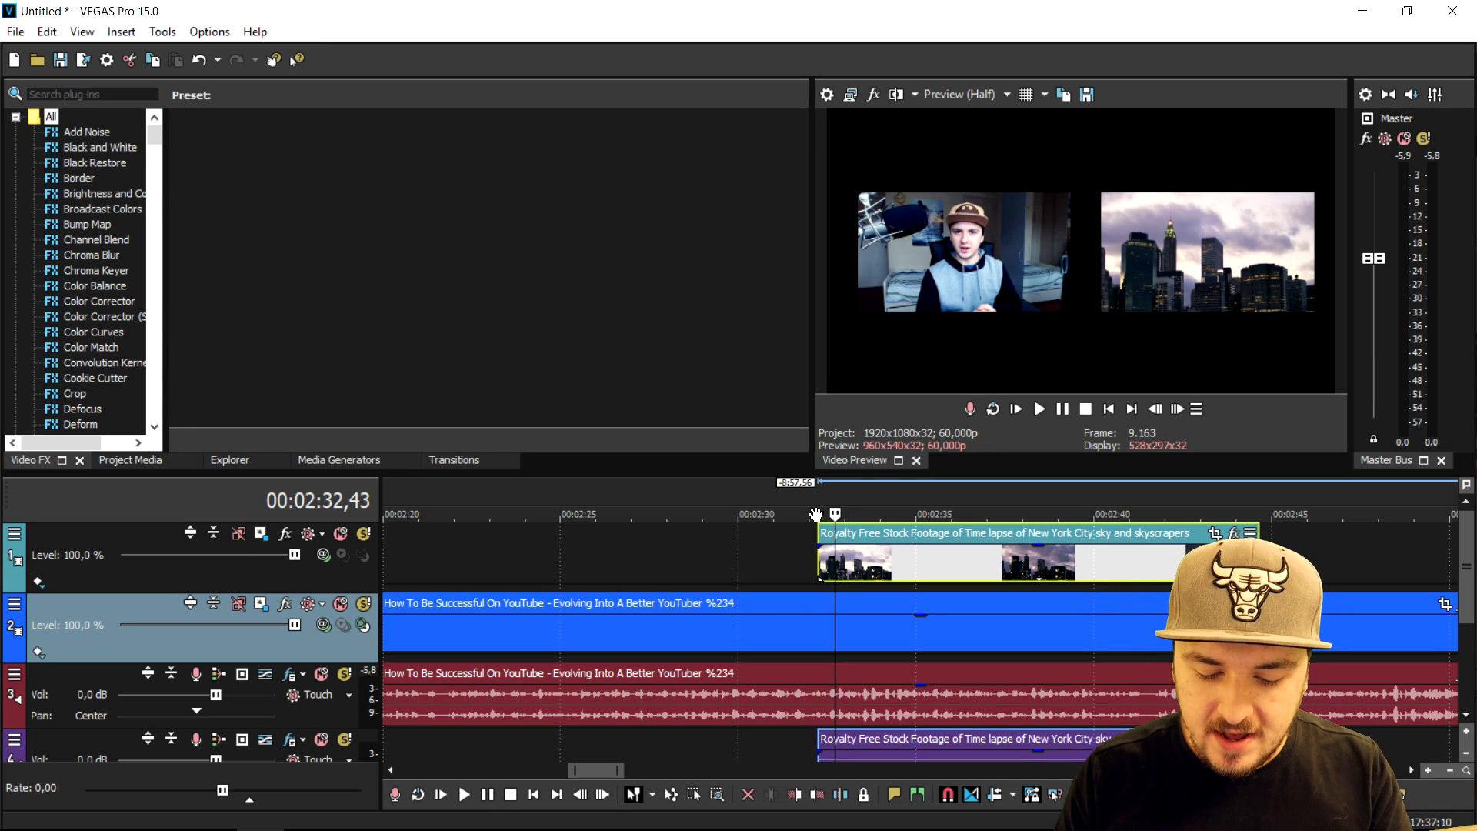
pyautogui.click(1038, 409)
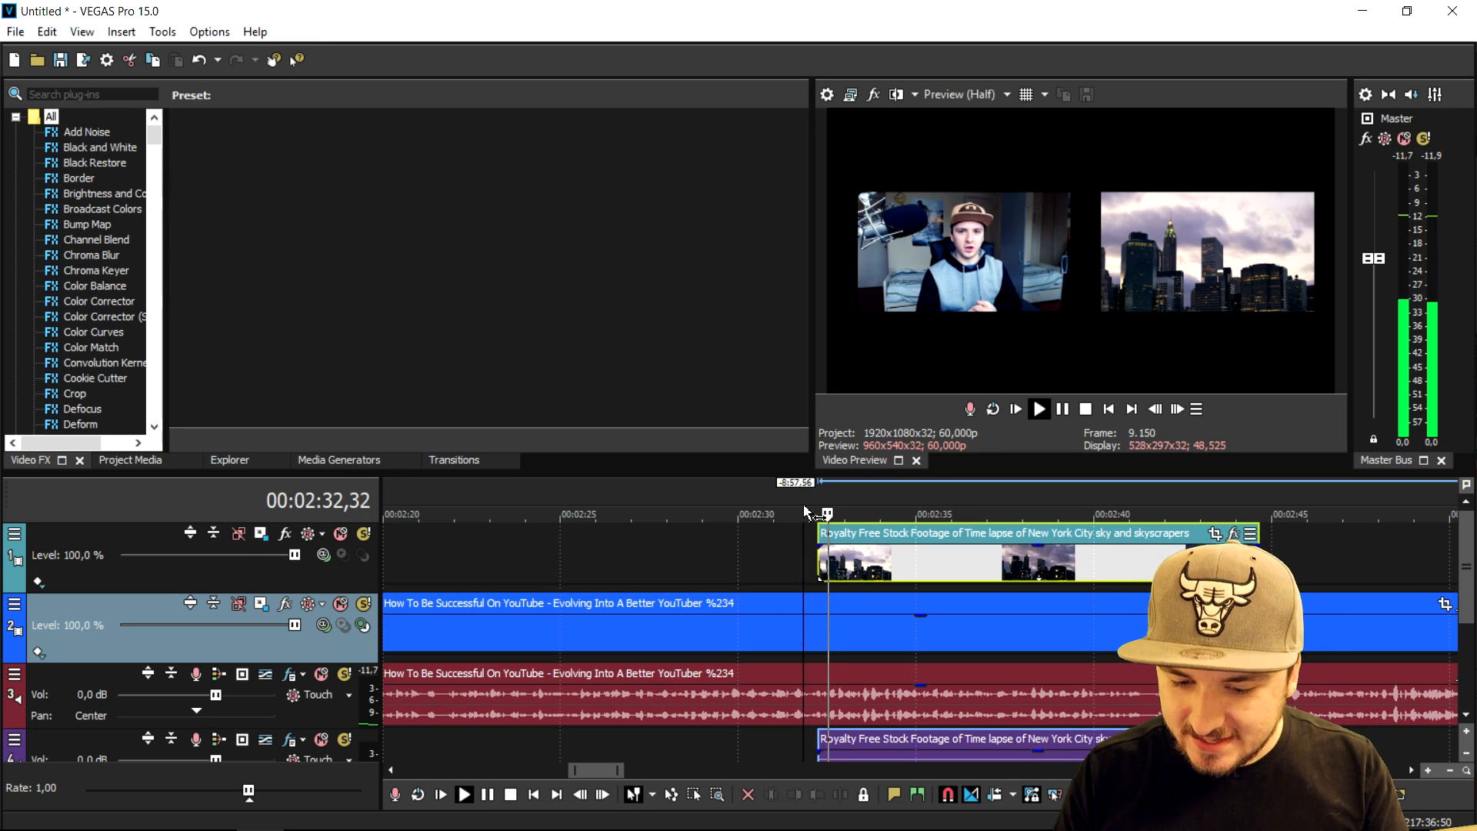